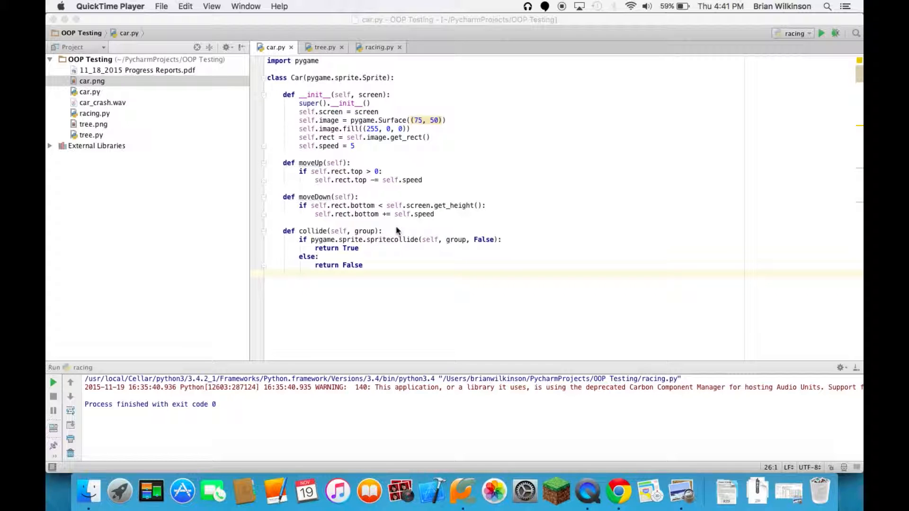
mouse_move(469, 121)
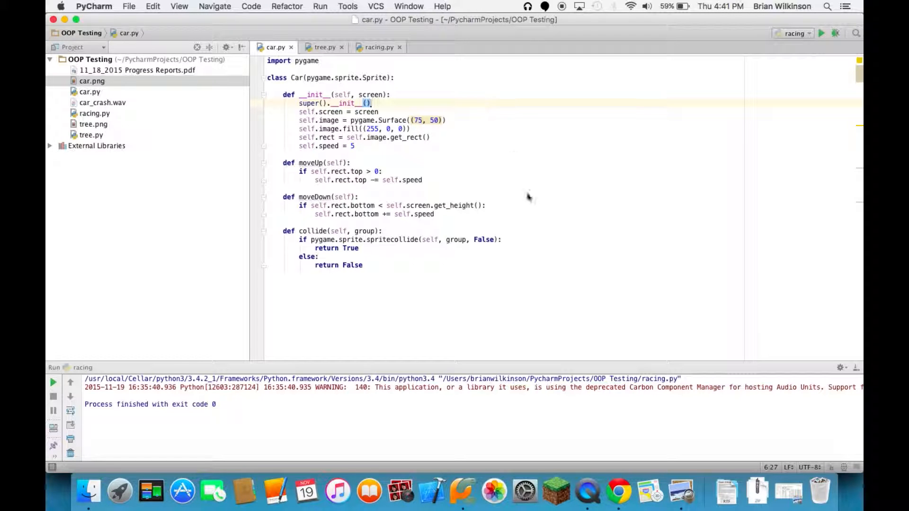
mouse_move(519, 304)
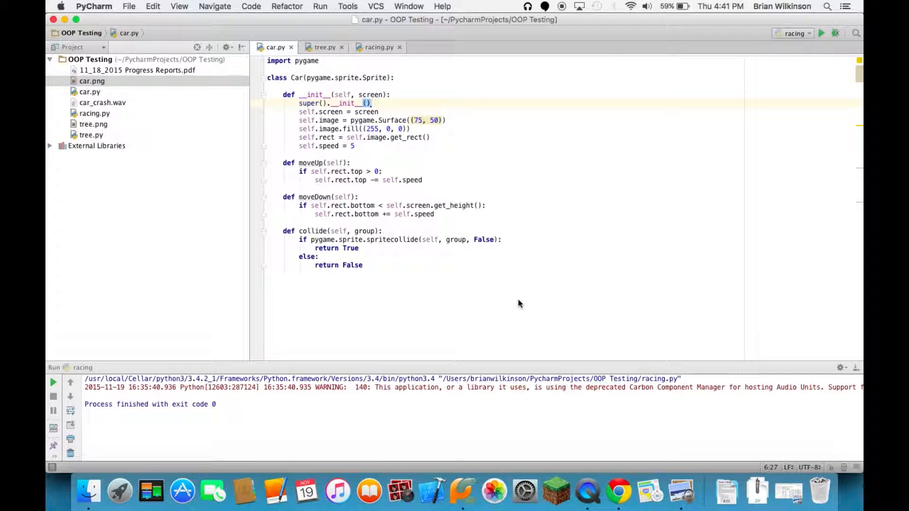
mouse_move(375, 177)
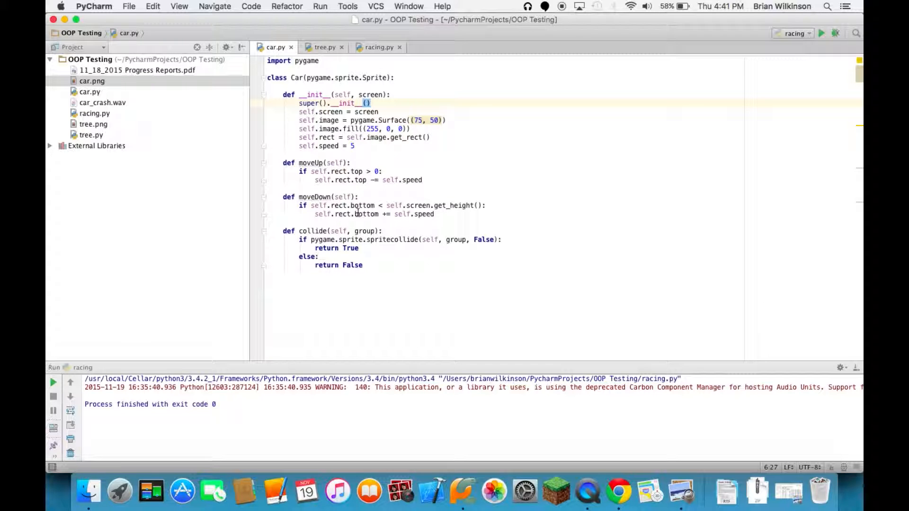
mouse_move(358, 172)
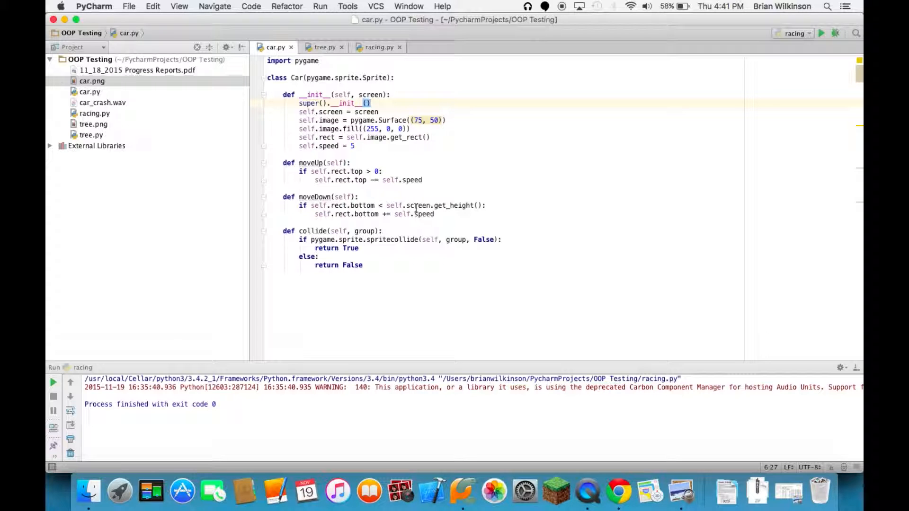
mouse_move(374, 237)
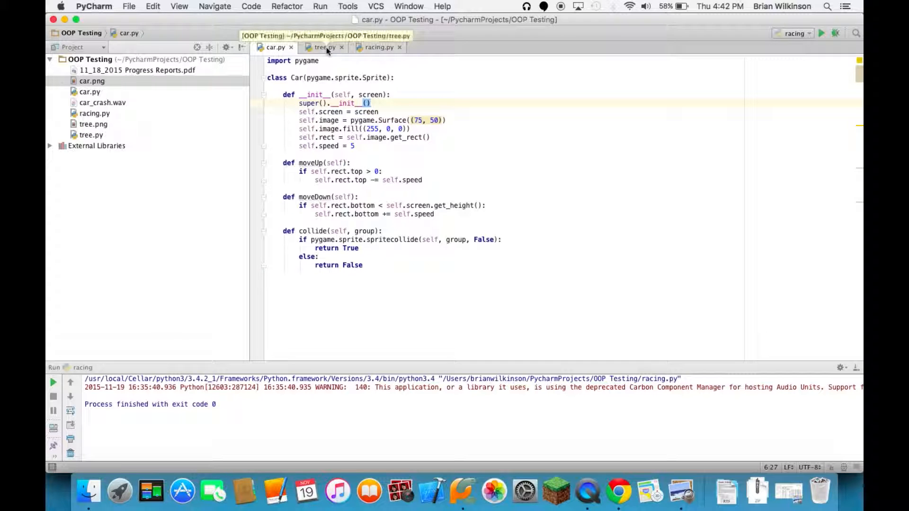
Step: Show the Tree class in tree.py with its constructor, repositioning and update methods
left_click(324, 47)
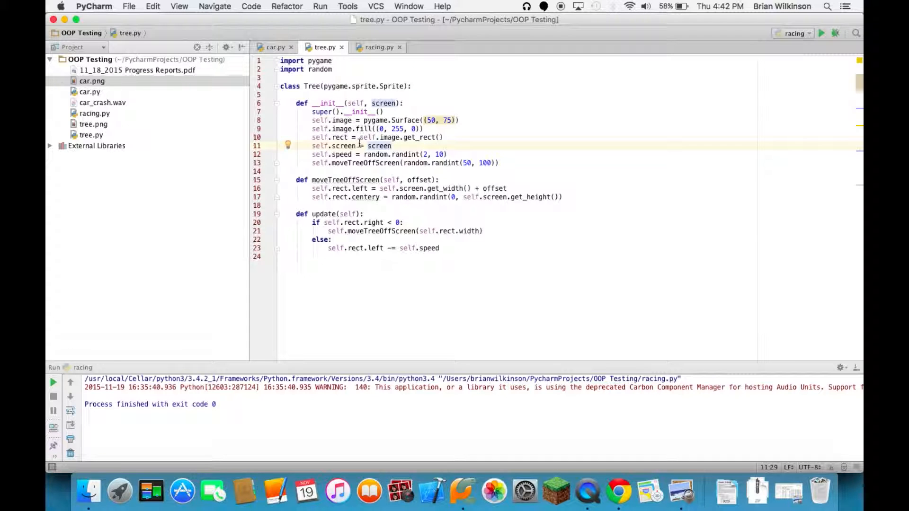
mouse_move(412, 197)
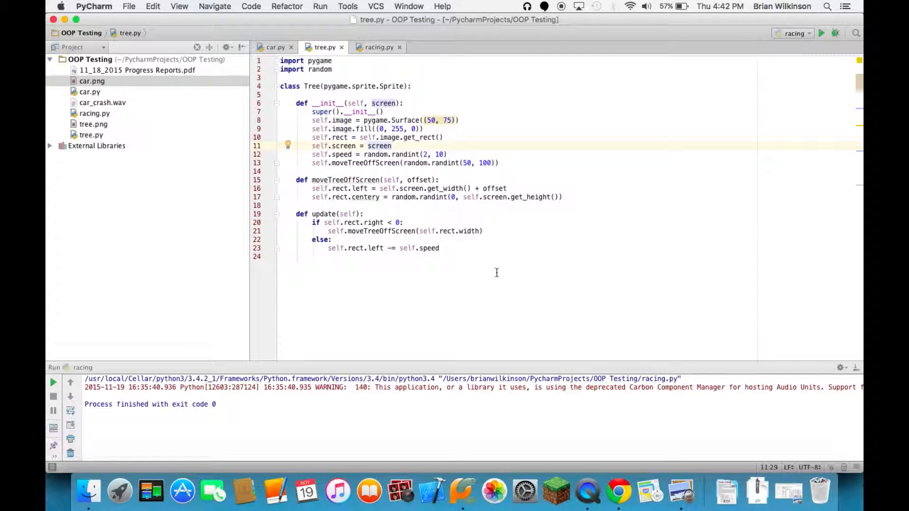
mouse_move(351, 222)
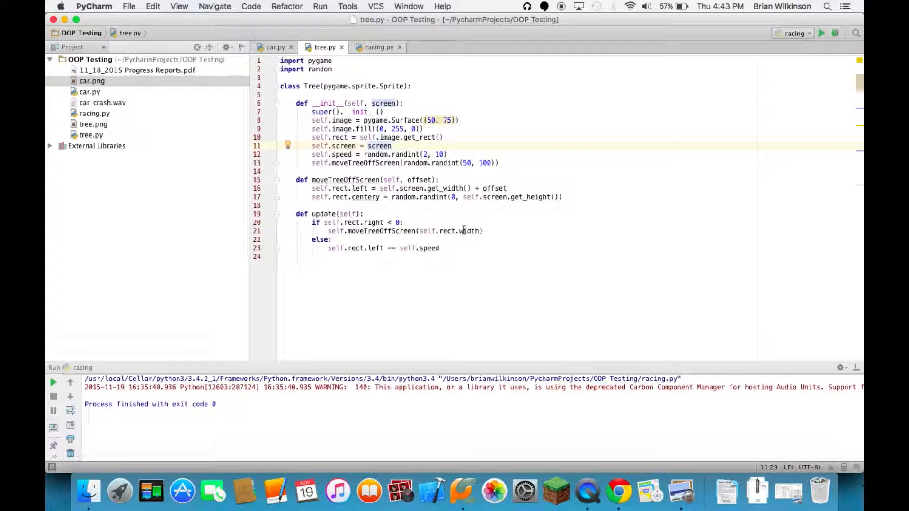
mouse_move(418, 179)
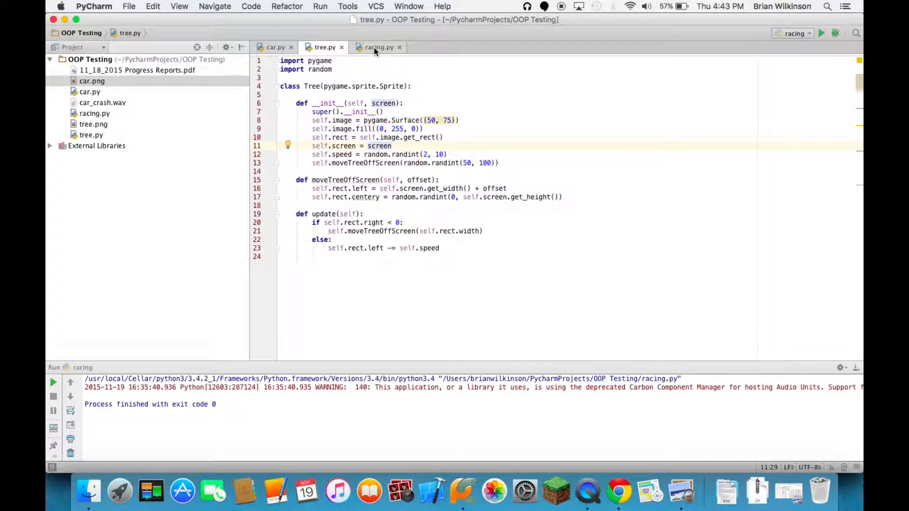
Step: Show racing.py with its main() function, screen setup and event loop
left_click(379, 48)
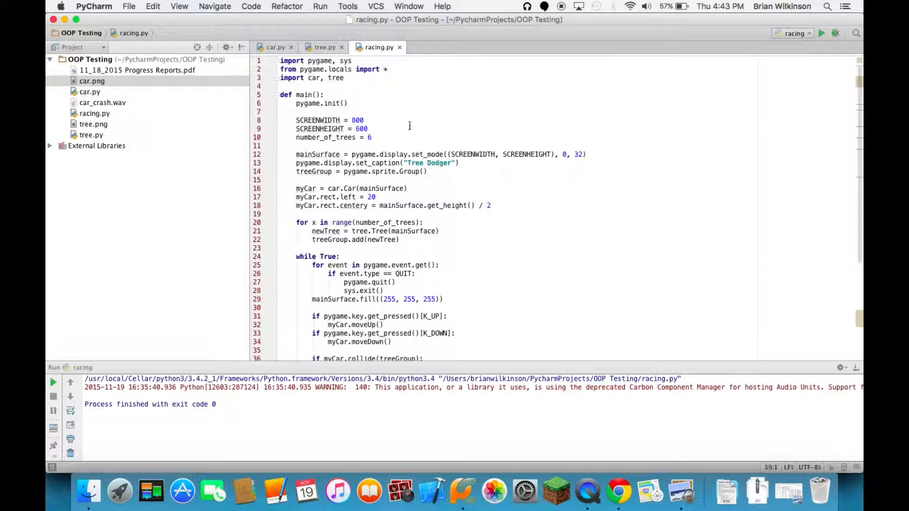
mouse_move(314, 172)
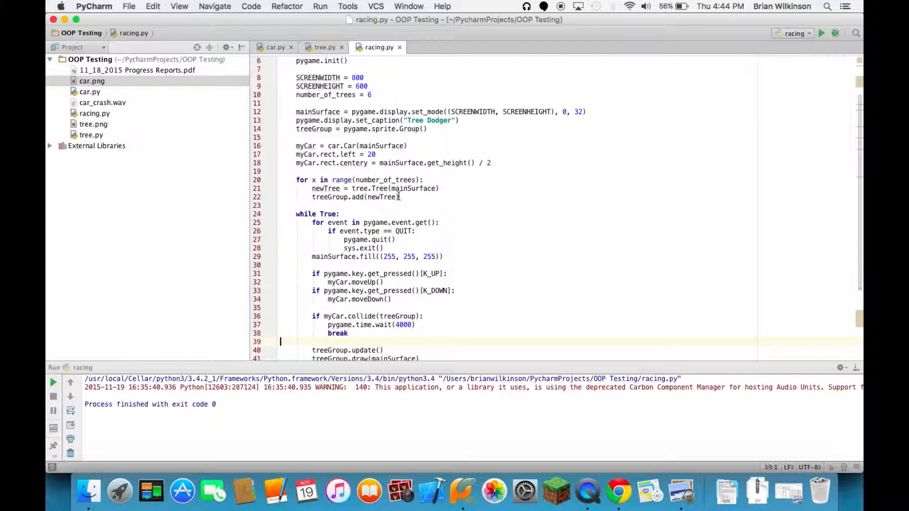
Step: Run the 'racing' configuration so the Tree Dodger window shows the red car among green trees
scroll("down", 3)
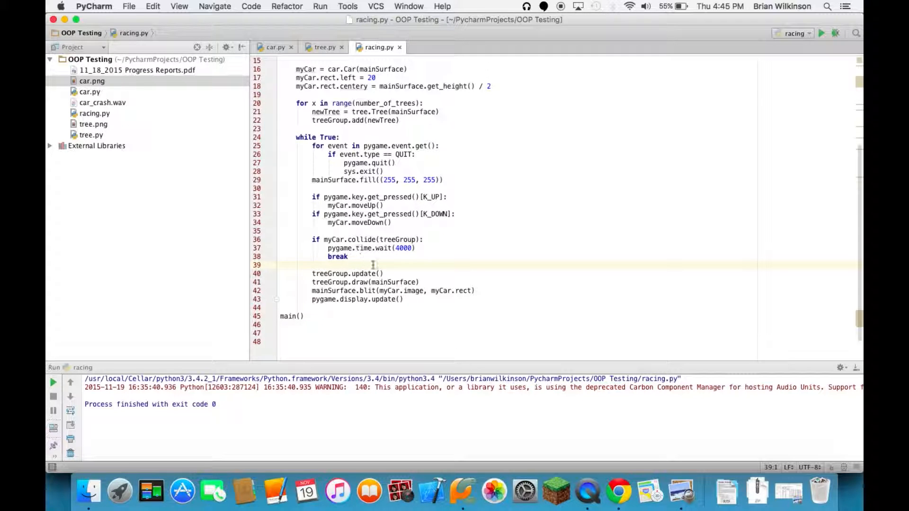
scroll("down", 3)
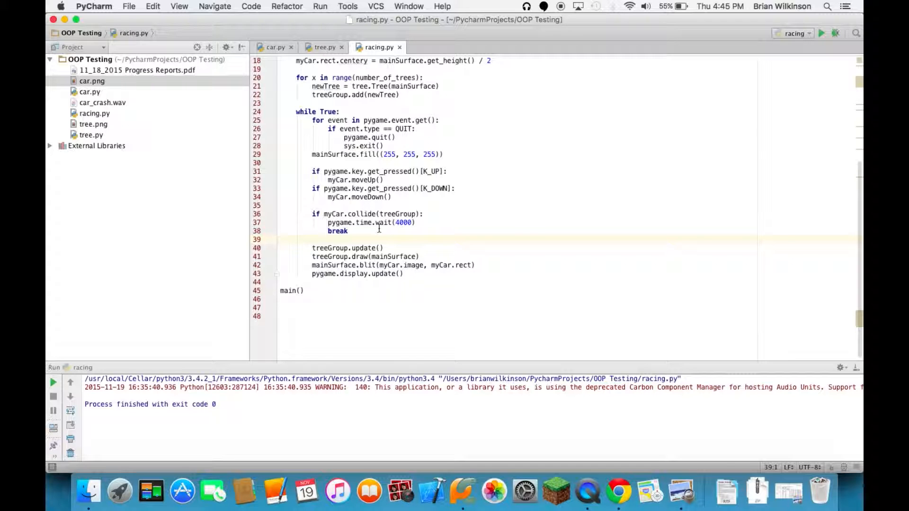
mouse_move(347, 218)
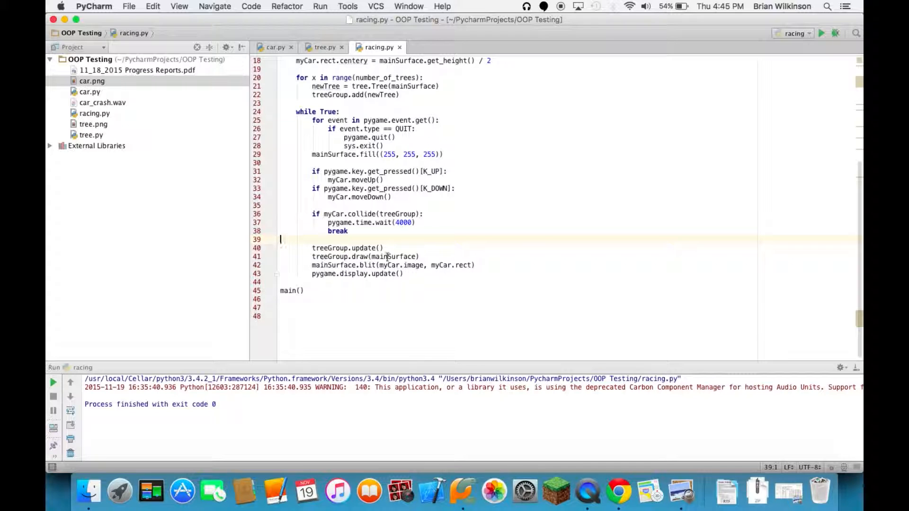
mouse_move(404, 301)
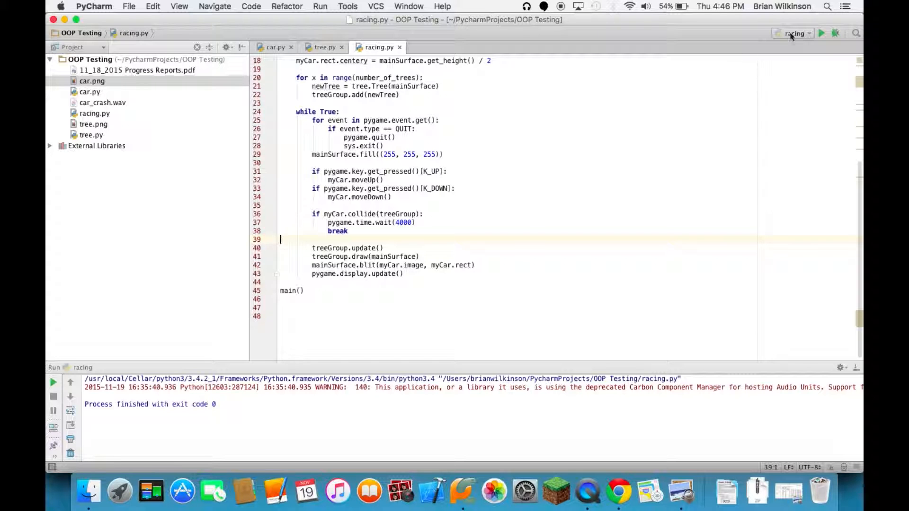
mouse_move(823, 33)
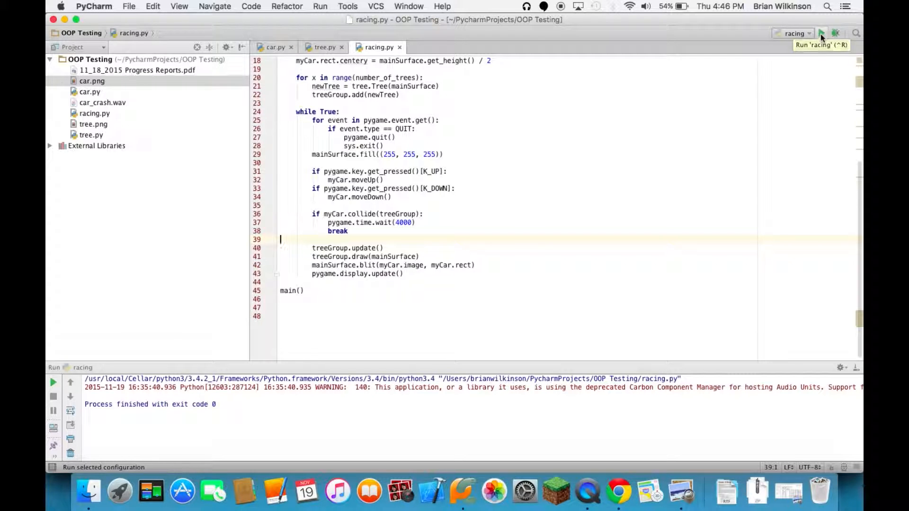
left_click(823, 33)
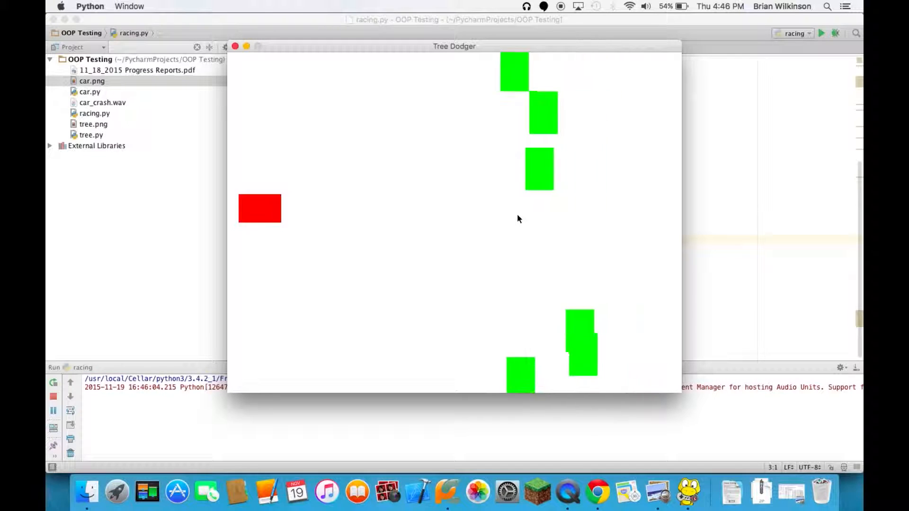